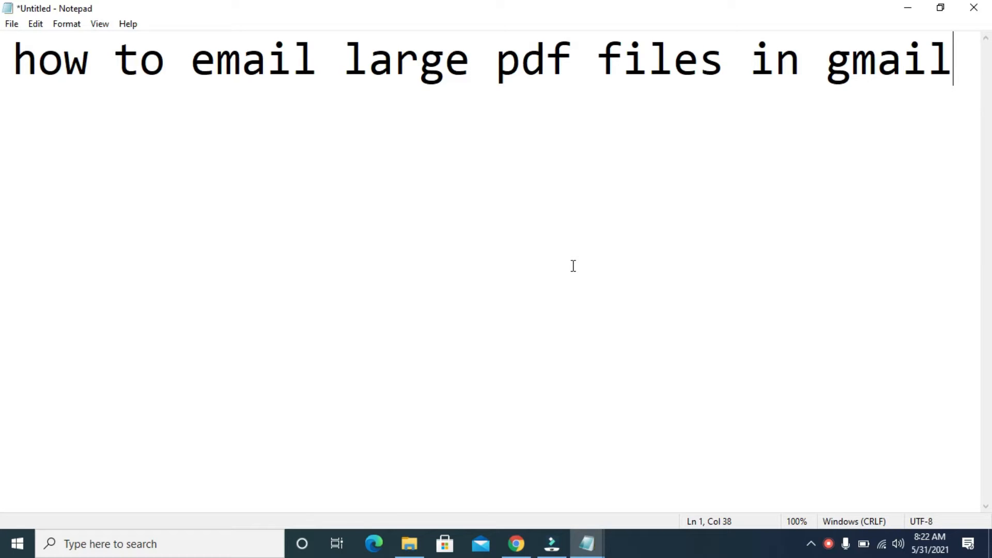
Minimize the Notepad title note and bring the Gmail inbox up in Chrome.
{"action": "left_click", "coordinate": [907, 8]}
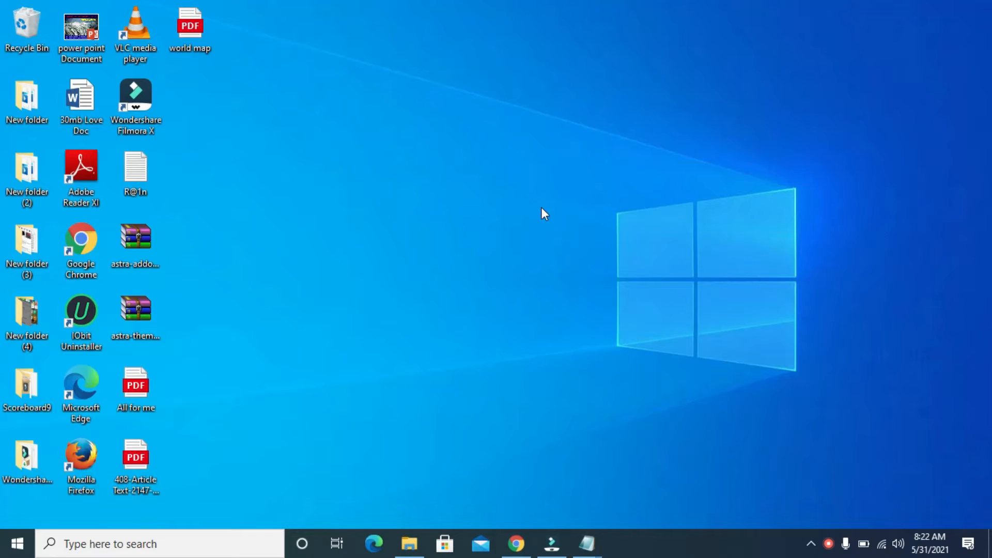
{"action": "mouse_move", "coordinate": [575, 435]}
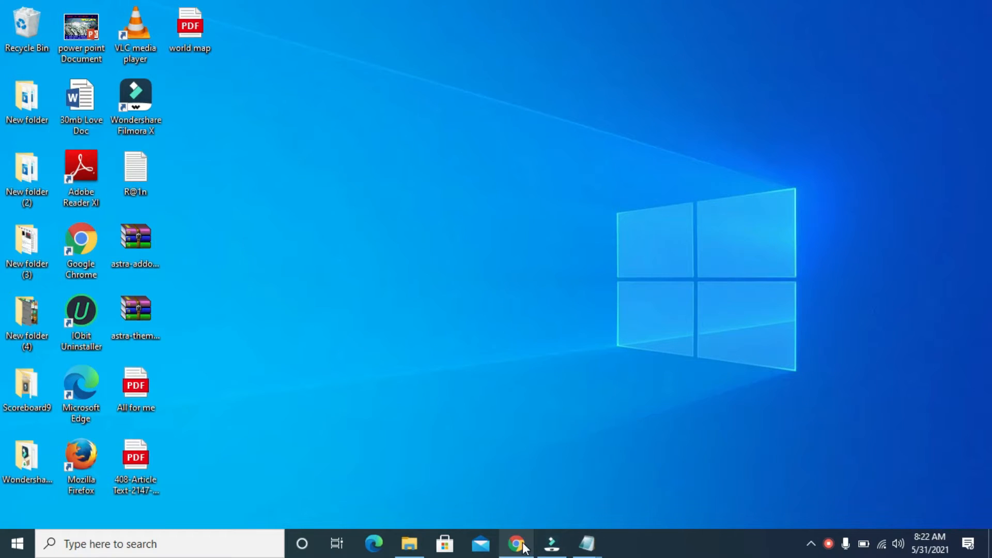
{"action": "left_click", "coordinate": [514, 541]}
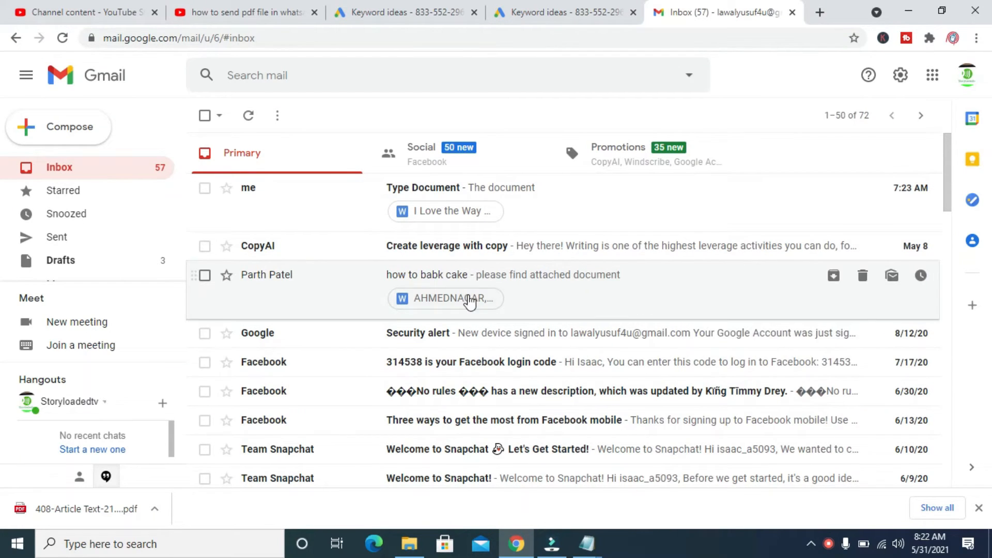
{"action": "mouse_move", "coordinate": [755, 83]}
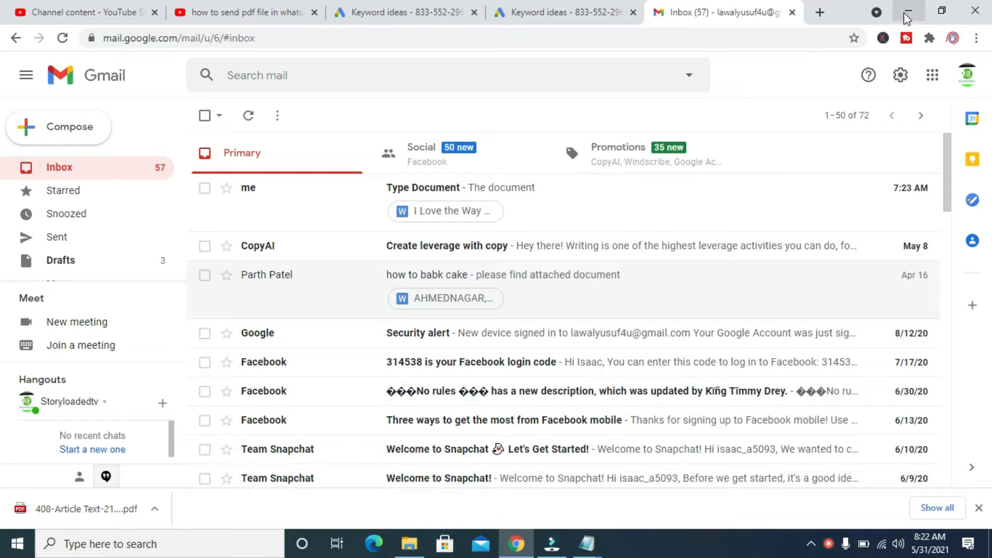
Open the desktop 408-Article PDF's Properties to confirm it is 30.6 MB.
{"action": "left_click", "coordinate": [905, 11]}
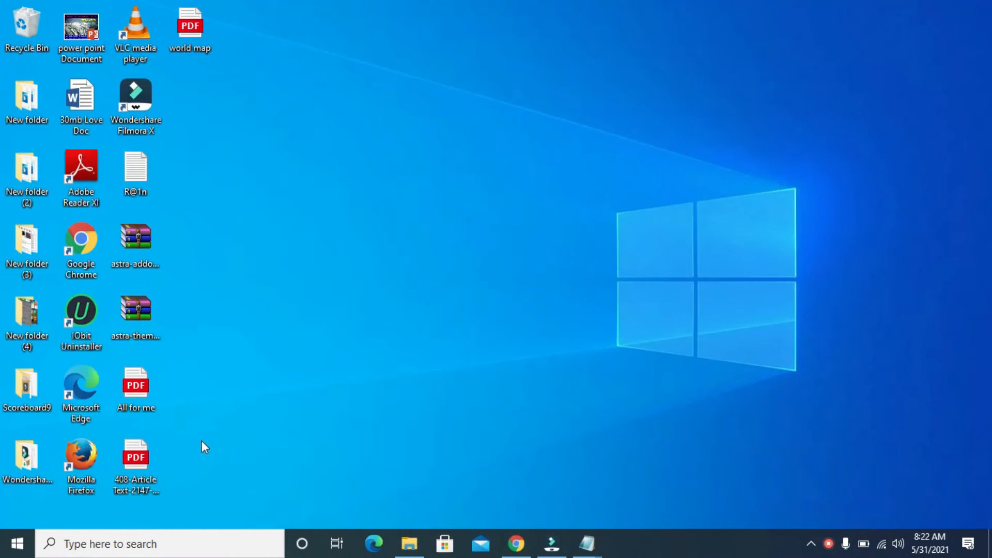
{"action": "left_click", "coordinate": [136, 459]}
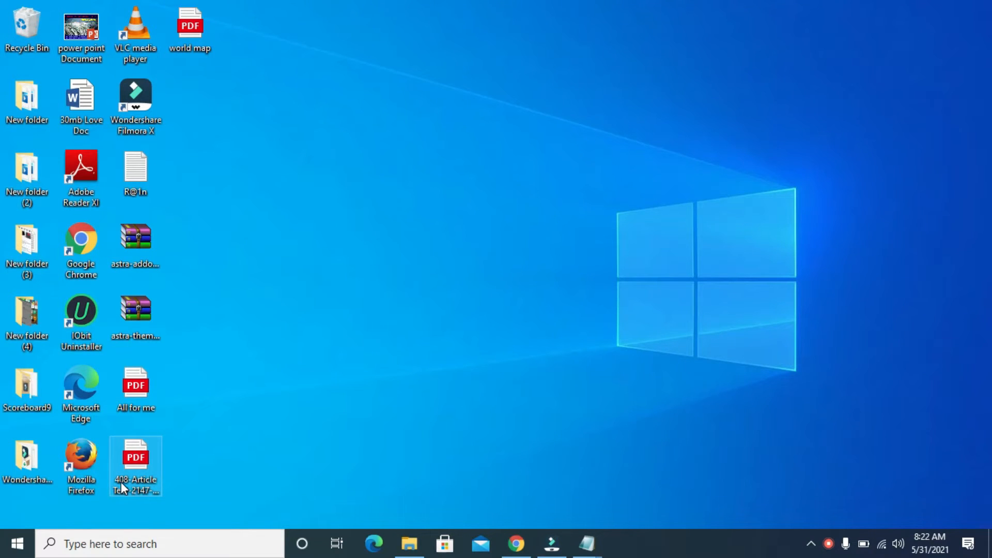
{"action": "mouse_move", "coordinate": [155, 450]}
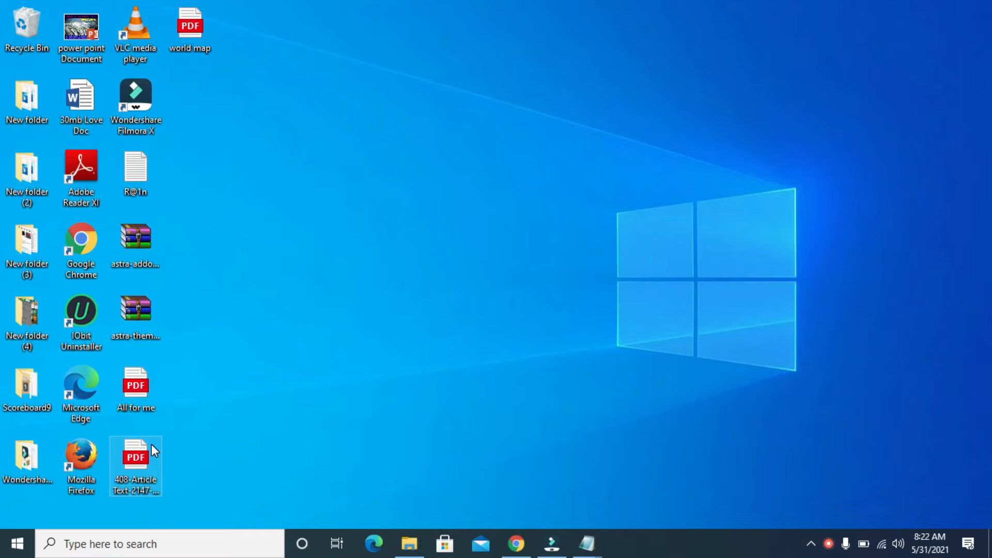
{"action": "right_click", "coordinate": [135, 457]}
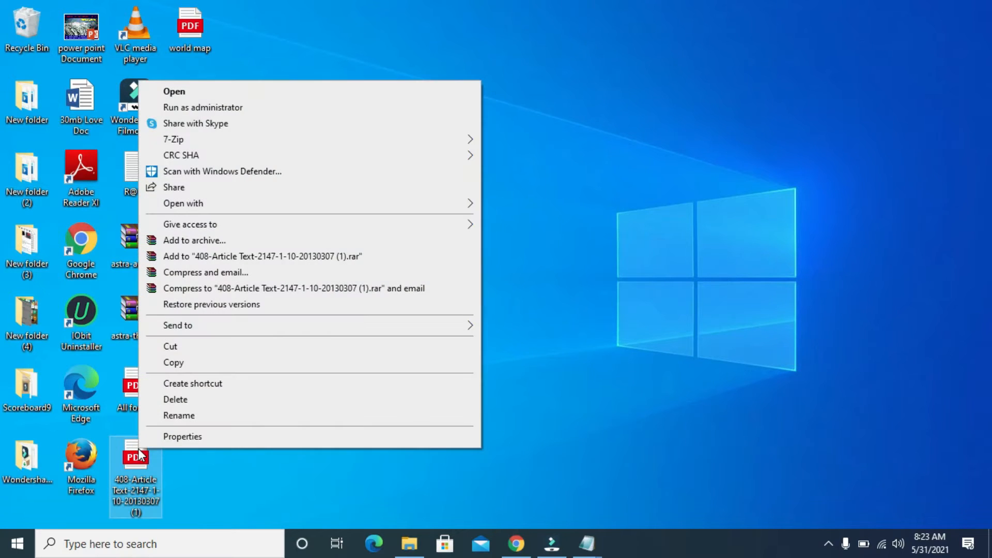
{"action": "left_click", "coordinate": [182, 448]}
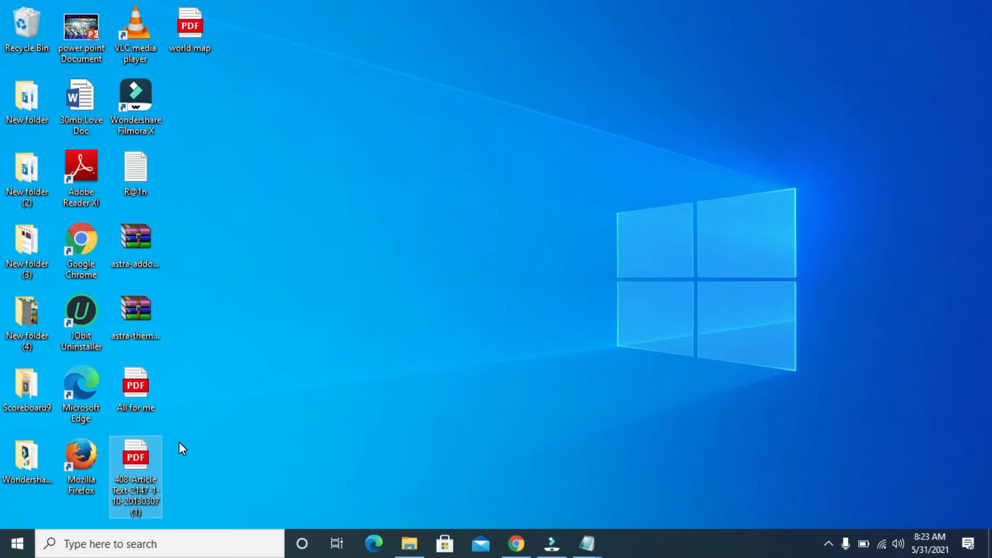
{"action": "left_click", "coordinate": [136, 454]}
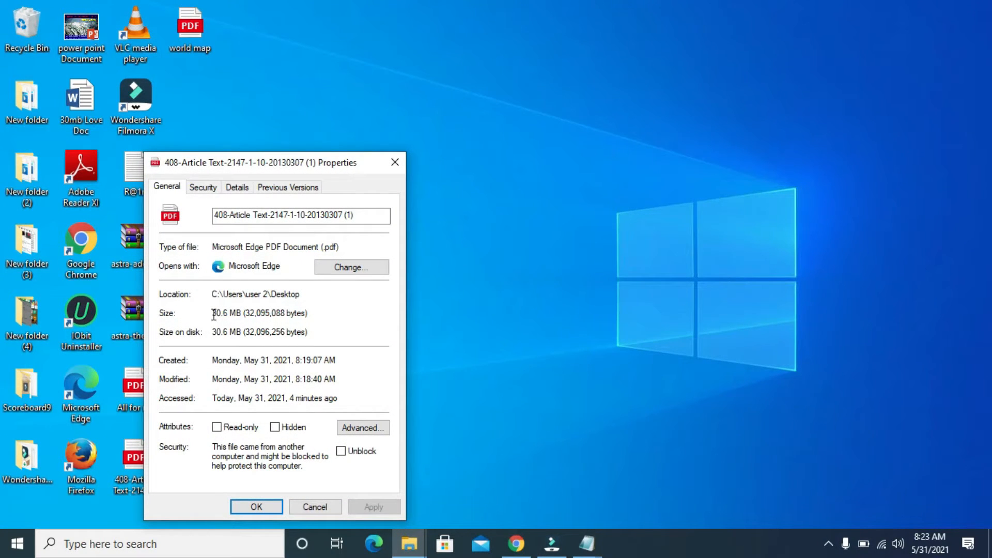
{"action": "mouse_move", "coordinate": [216, 316]}
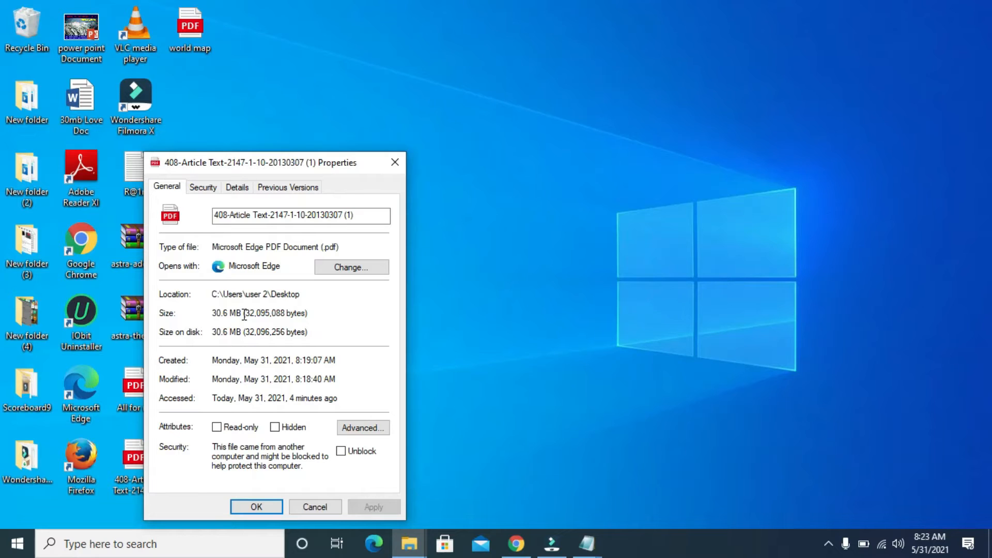
{"action": "mouse_move", "coordinate": [235, 315]}
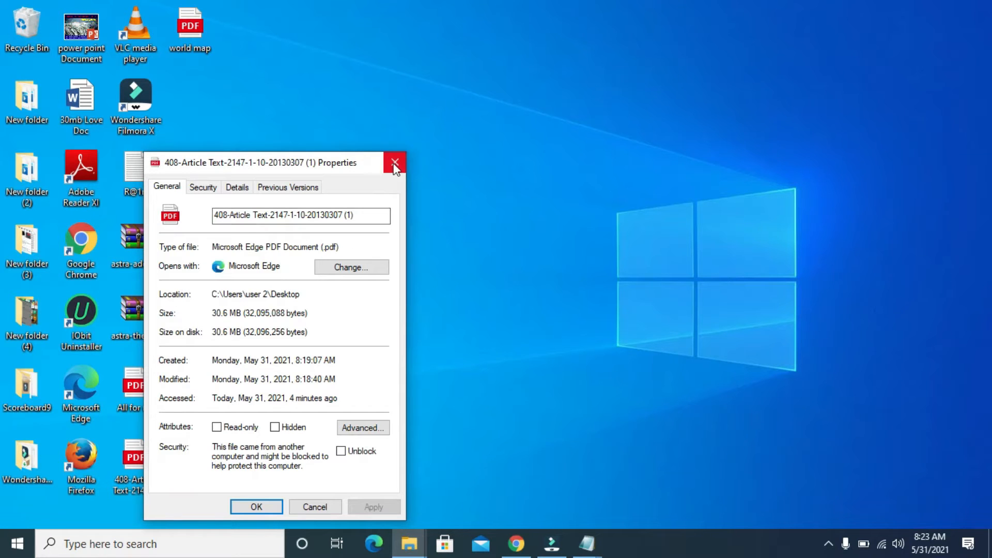
Close the PDF properties, return to Gmail and start a new message.
{"action": "left_click", "coordinate": [394, 163]}
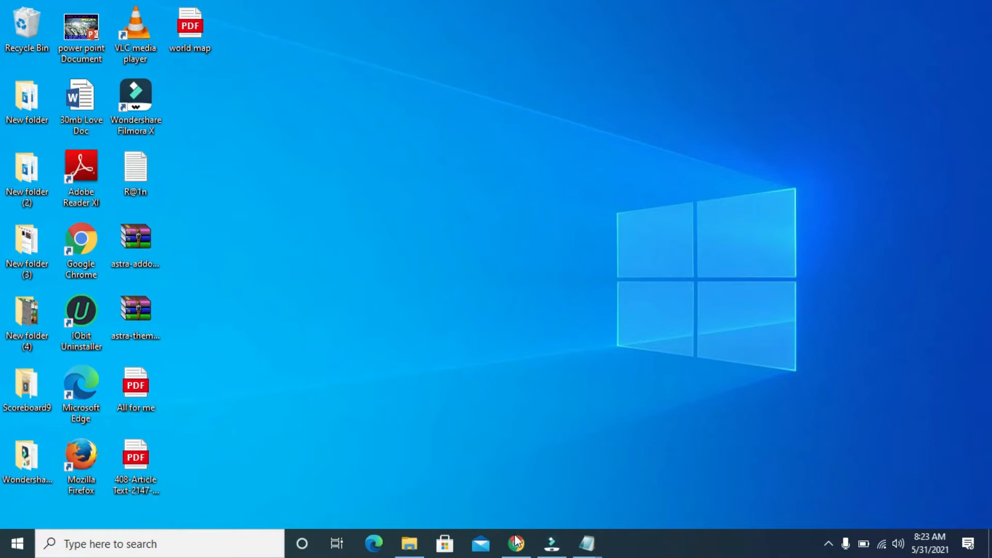
{"action": "left_click", "coordinate": [513, 544]}
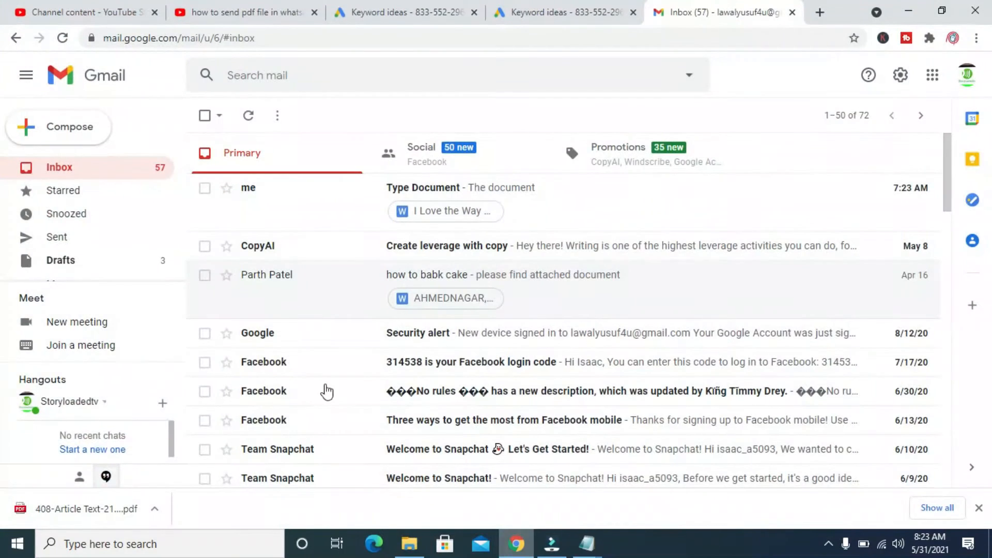
{"action": "mouse_move", "coordinate": [77, 133]}
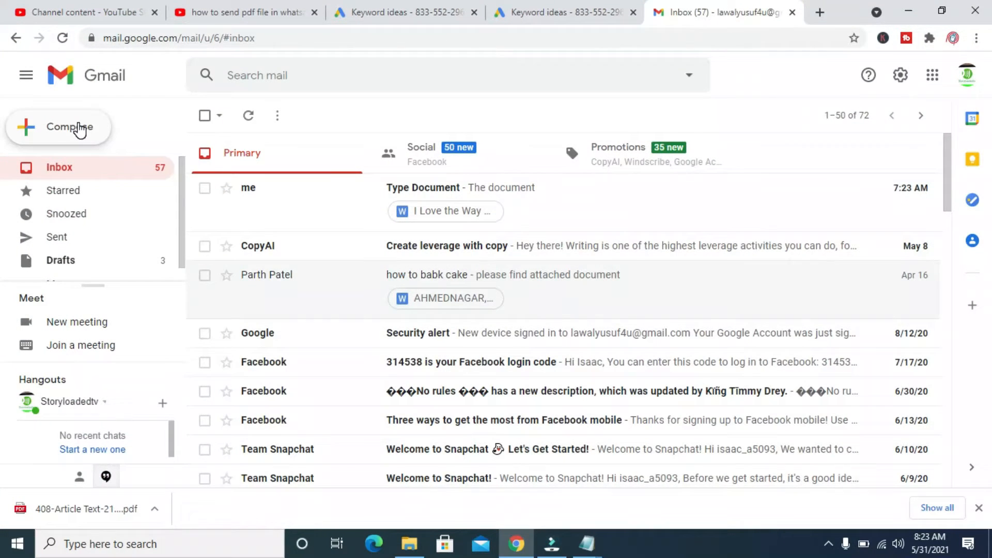
{"action": "left_click", "coordinate": [72, 127]}
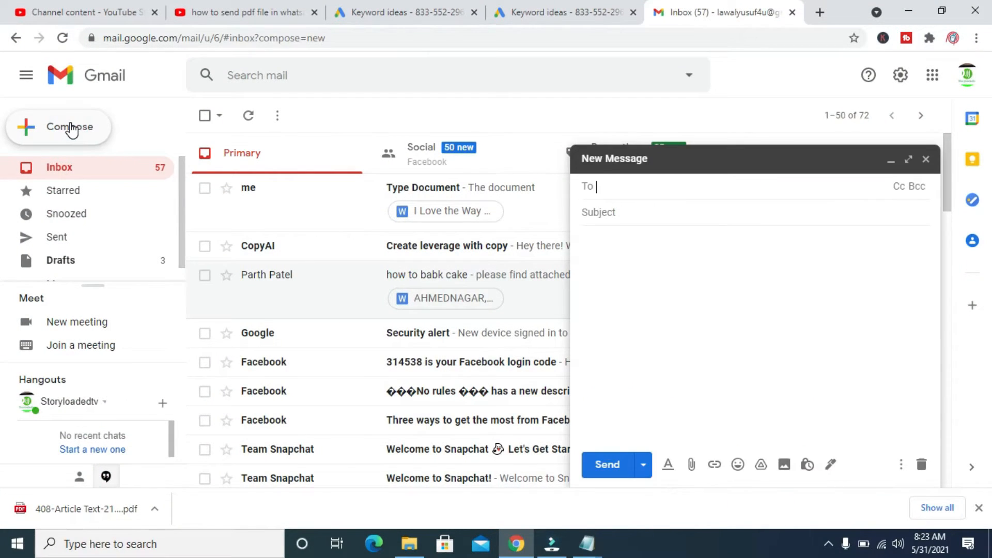
{"action": "mouse_move", "coordinate": [385, 328]}
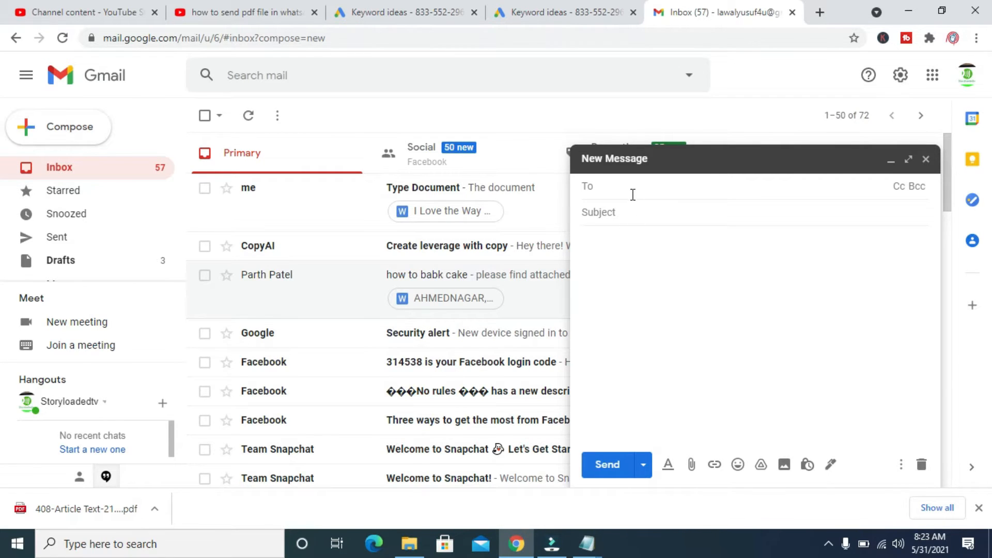
{"action": "left_click", "coordinate": [633, 194]}
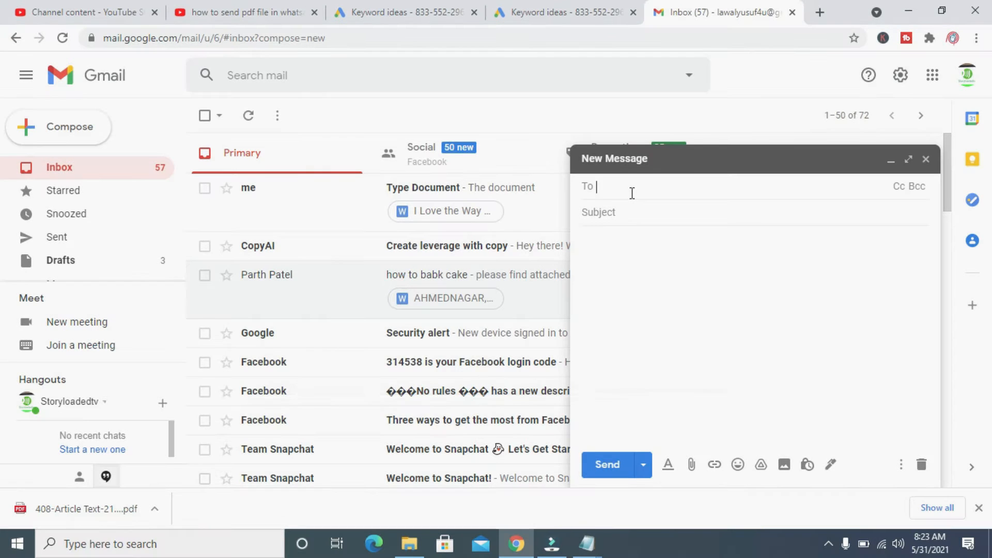
{"action": "type", "text": "r"}
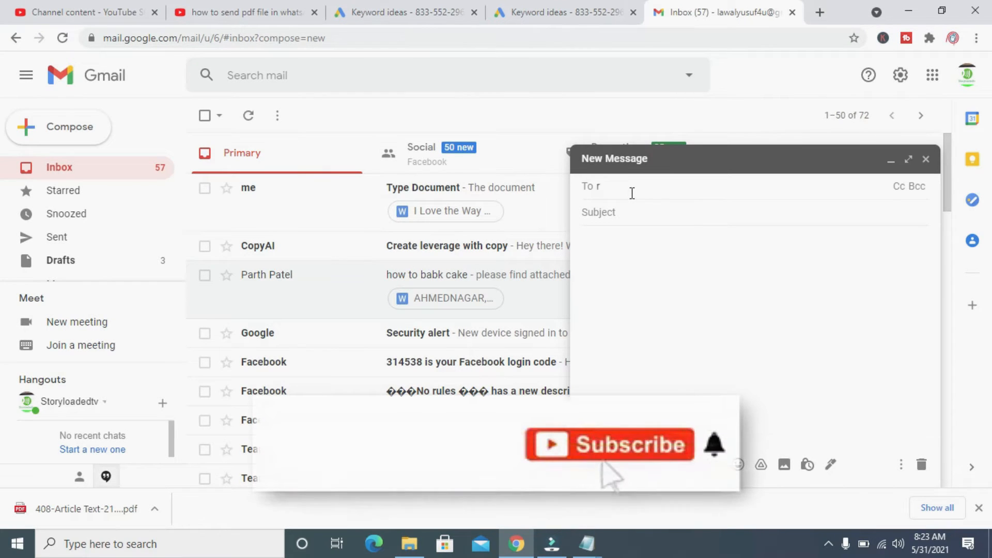
{"action": "type", "text": "ray"}
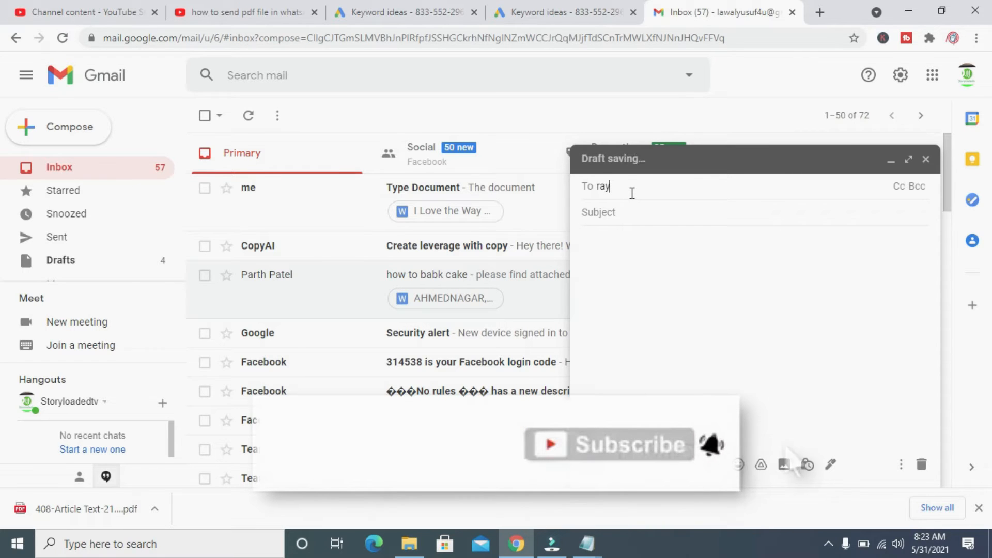
{"action": "type", "text": "min"}
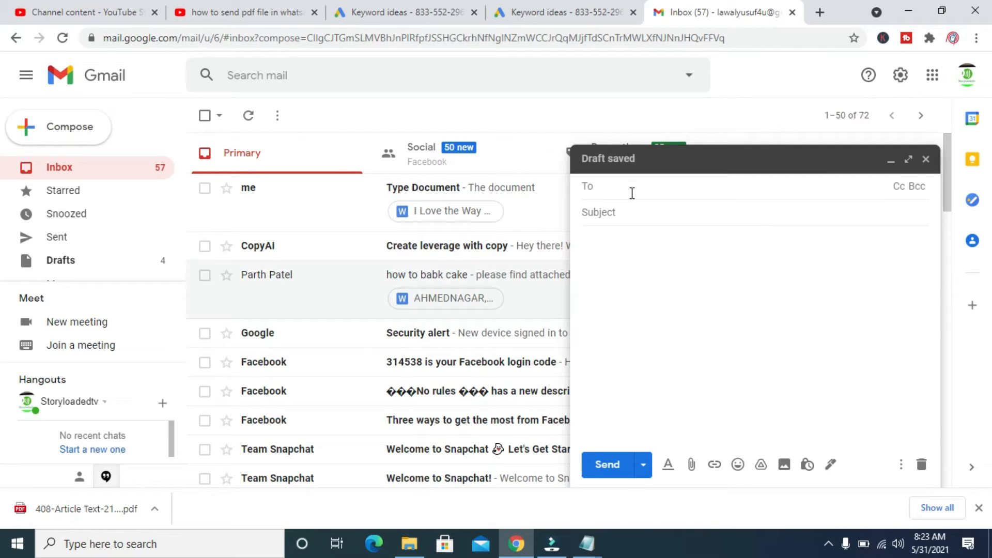
{"action": "type", "text": "hayaa"}
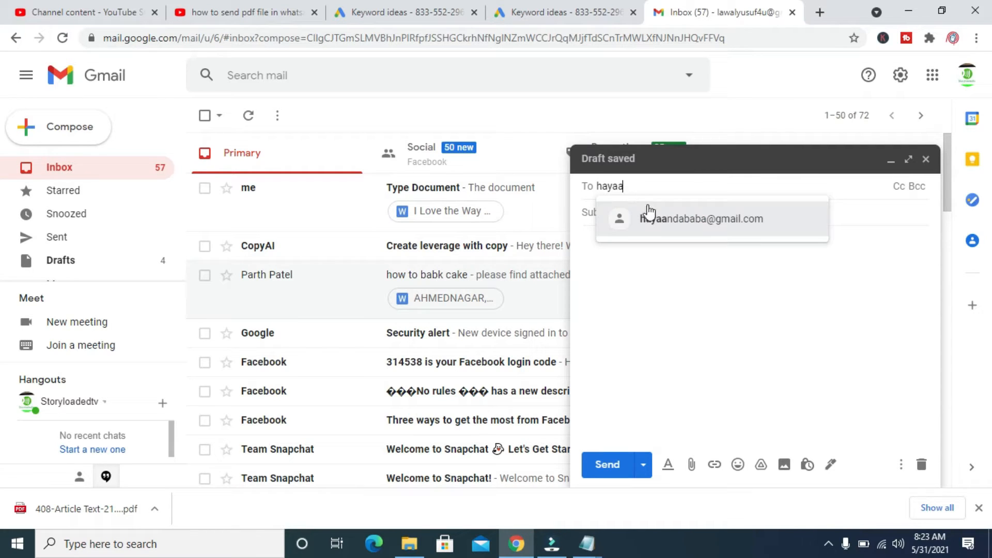
Add the suggested contact as recipient and enter the subject 'Here is the Large Pdf File'.
{"action": "left_click", "coordinate": [700, 219]}
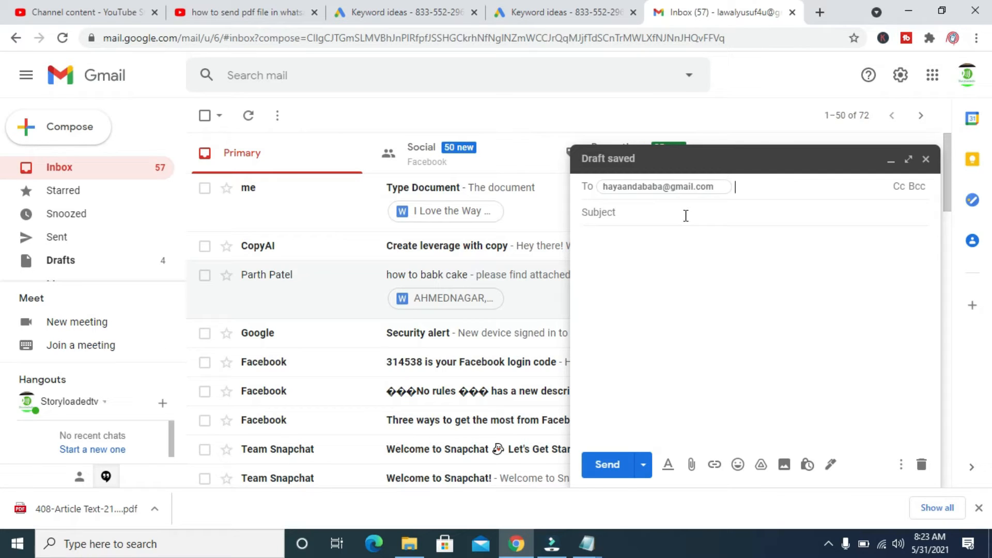
{"action": "left_click", "coordinate": [641, 212]}
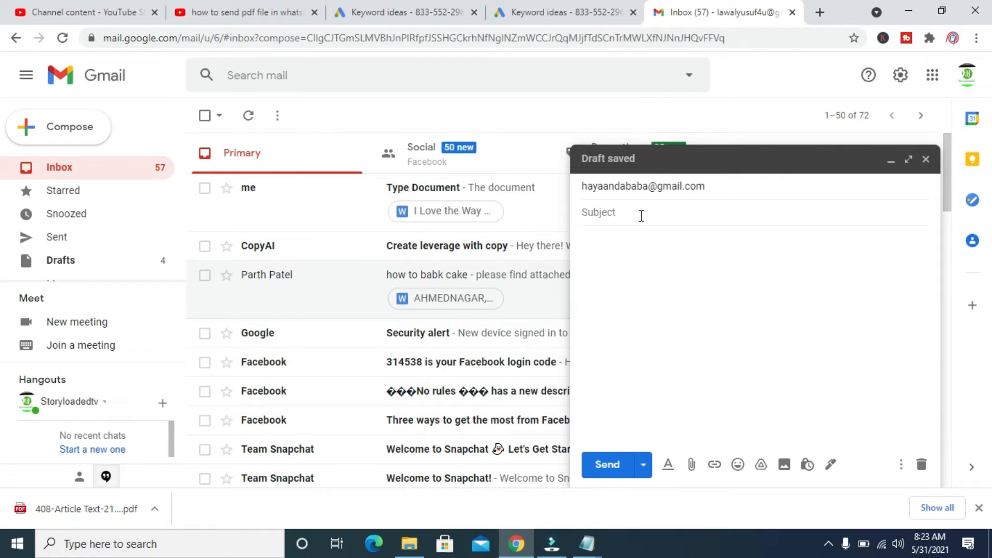
{"action": "type", "text": "T"}
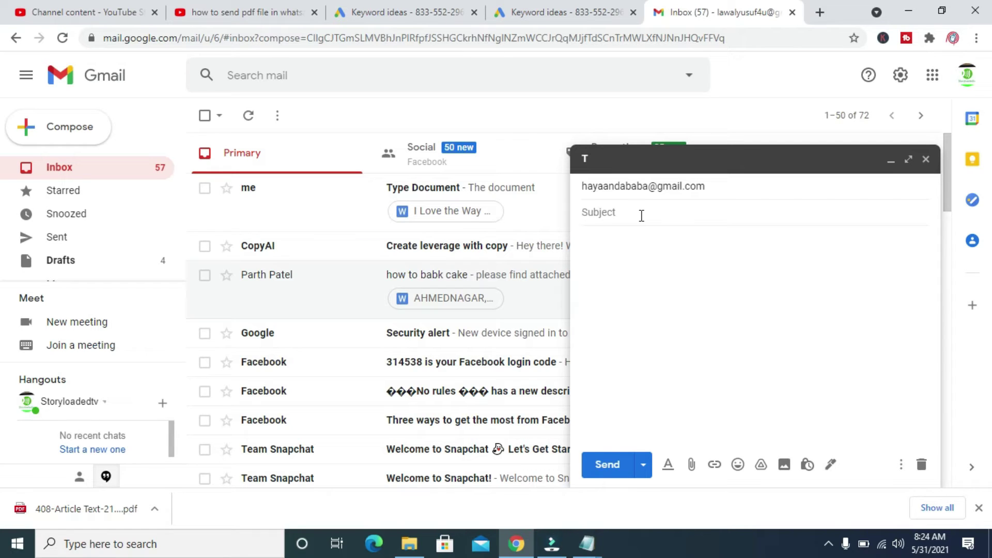
{"action": "type", "text": "Here is the"}
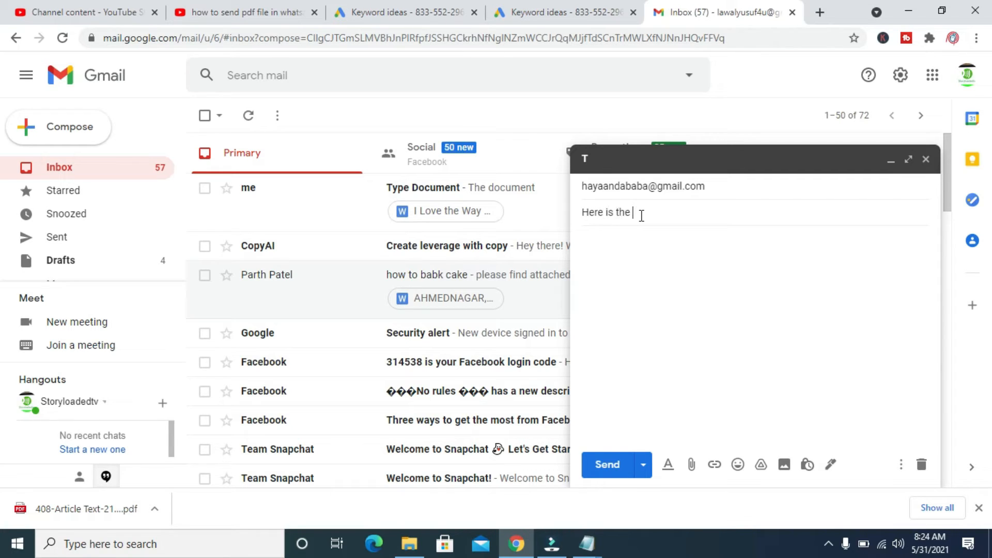
{"action": "type", "text": "Large"}
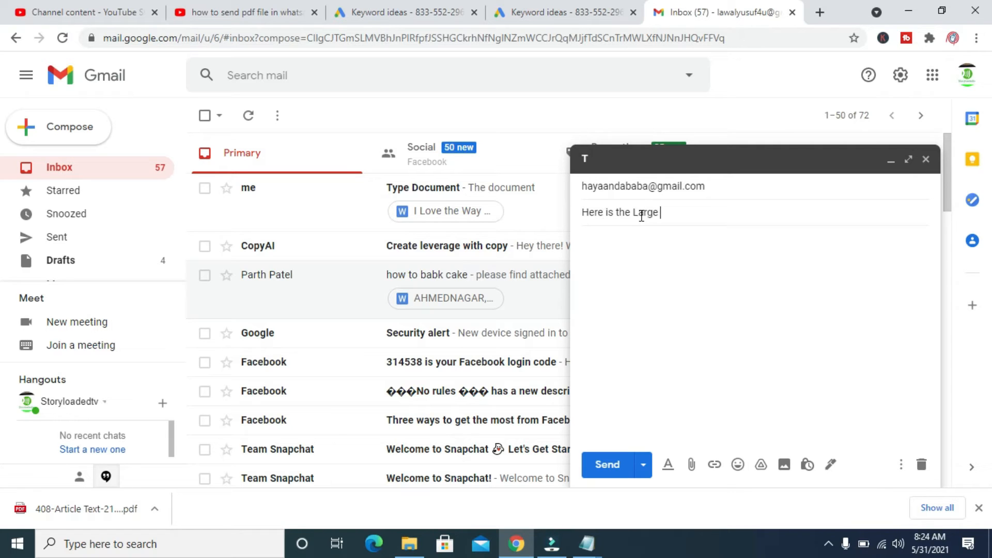
{"action": "type", "text": "Pdf File"}
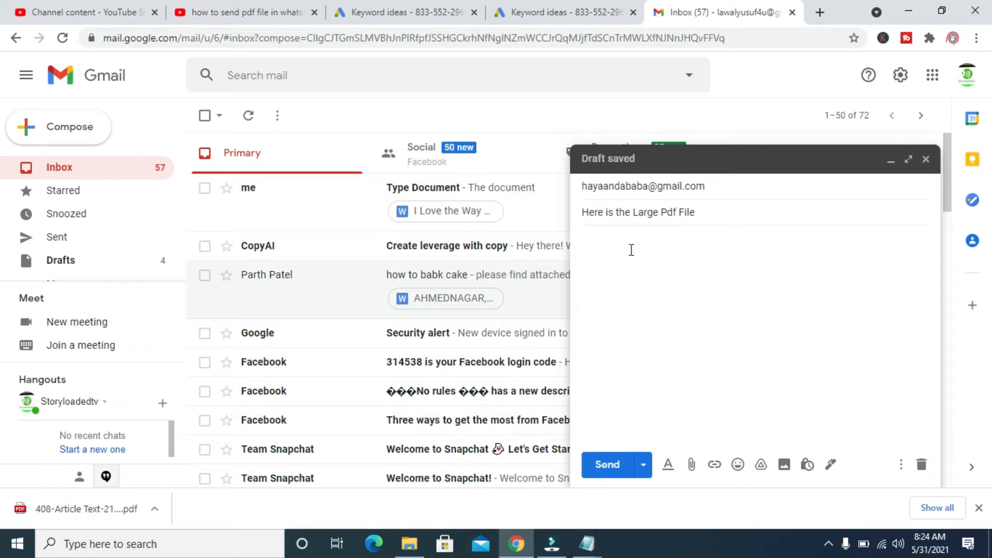
Type the message body 'please find attached Document'.
{"action": "type", "text": "please find"}
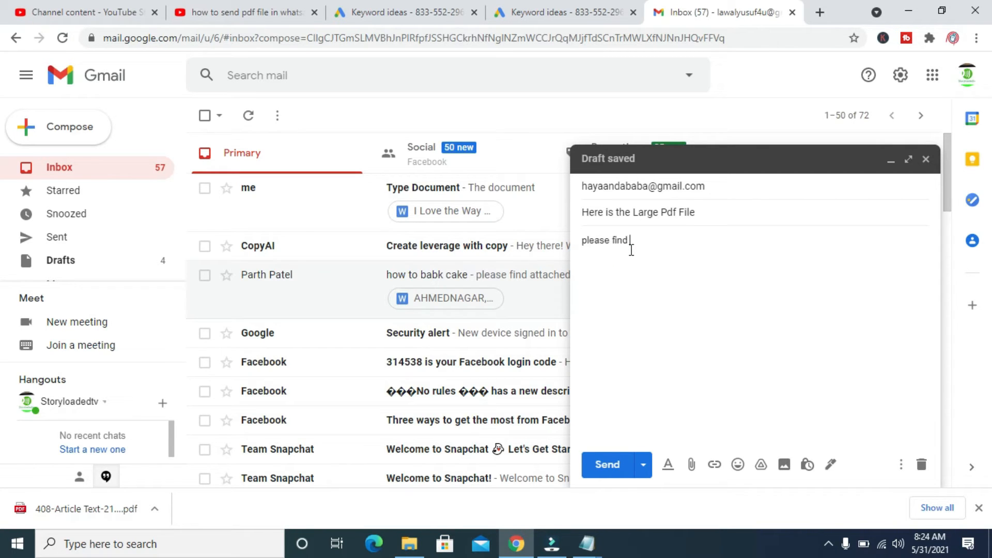
{"action": "type", "text": "attc"}
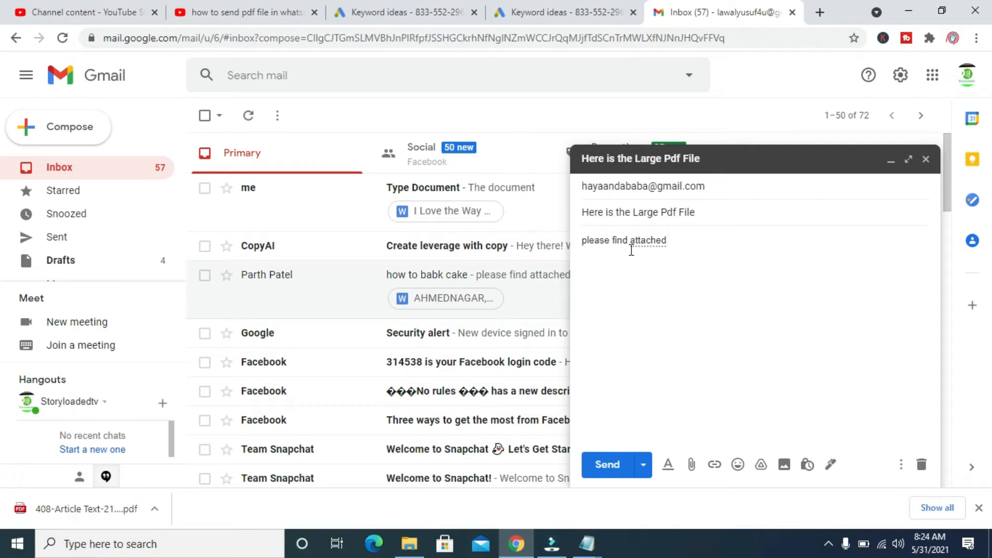
{"action": "type", "text": "Document"}
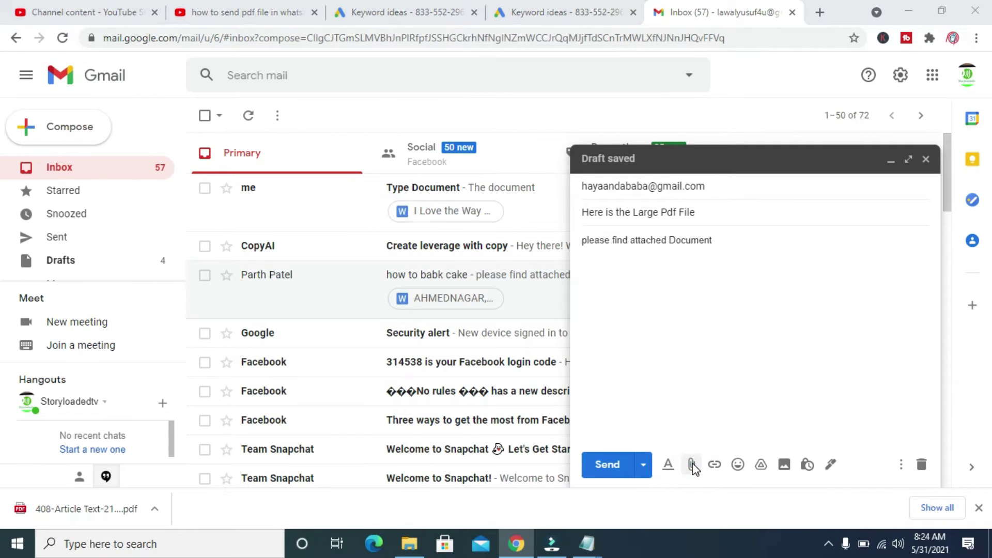
Attach the 408-Article PDF from the Desktop folder to the draft.
{"action": "left_click", "coordinate": [691, 465]}
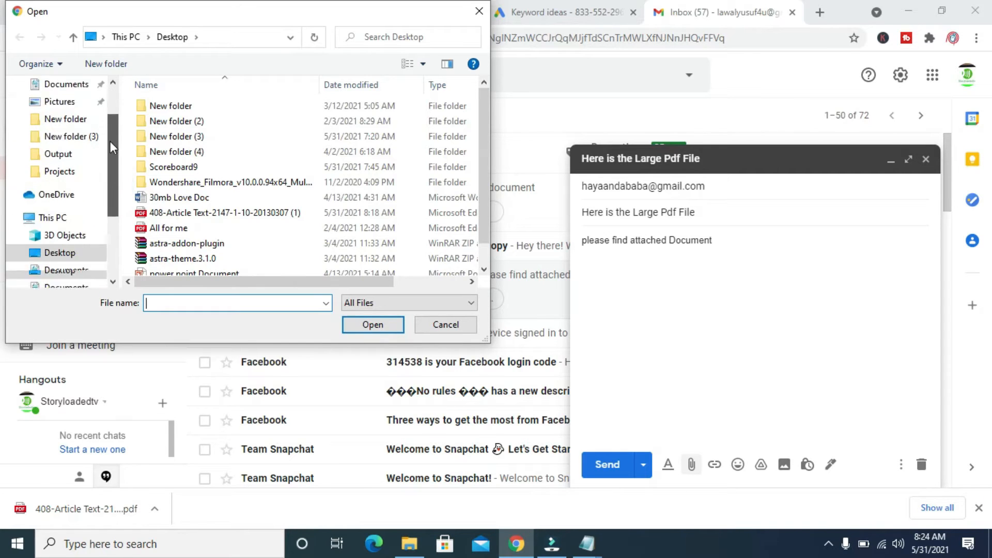
{"action": "left_click", "coordinate": [59, 218]}
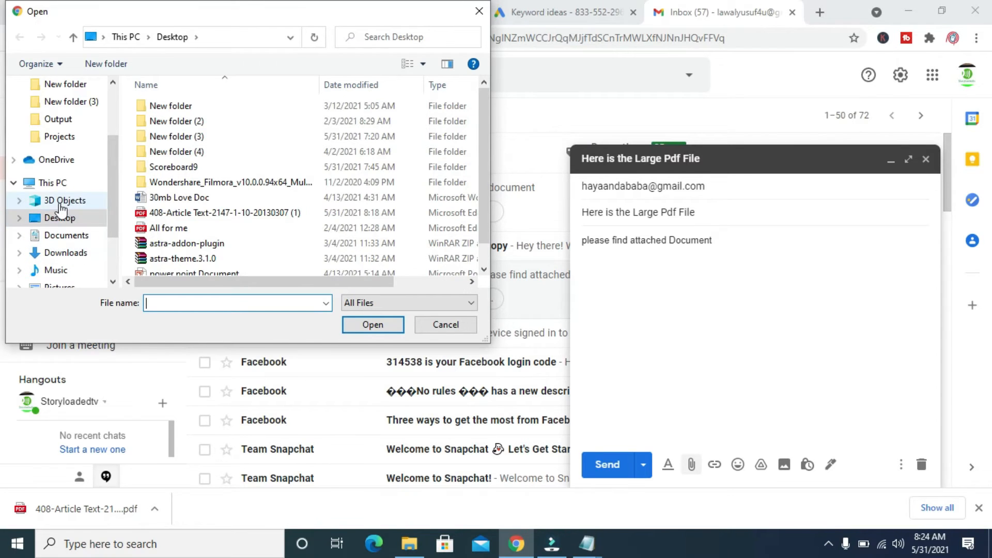
{"action": "left_click", "coordinate": [60, 218]}
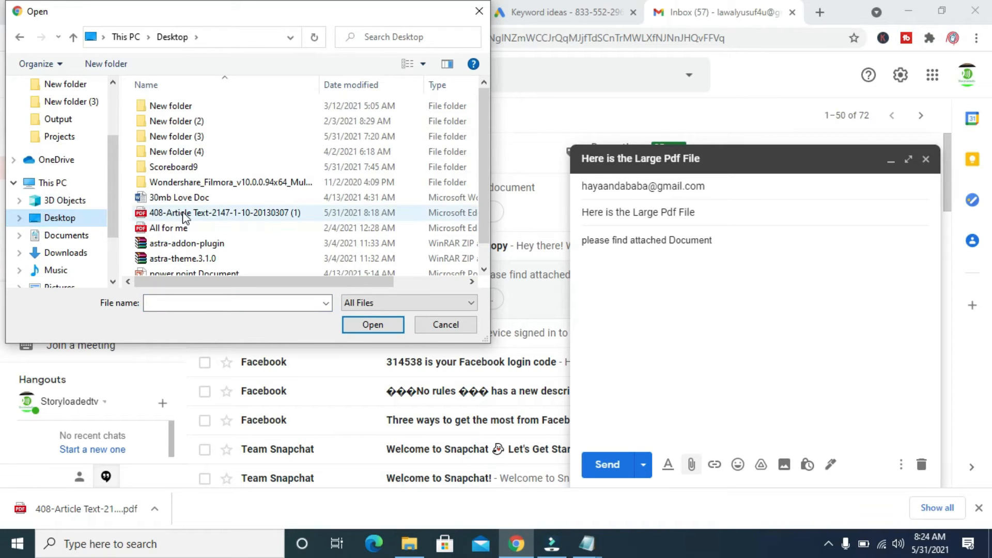
{"action": "mouse_move", "coordinate": [177, 218]}
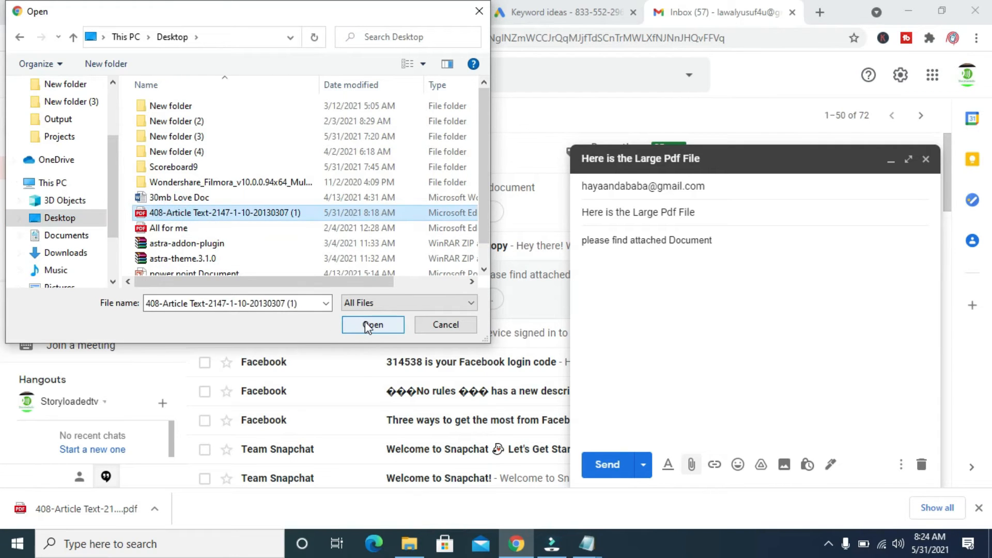
{"action": "left_click", "coordinate": [372, 324]}
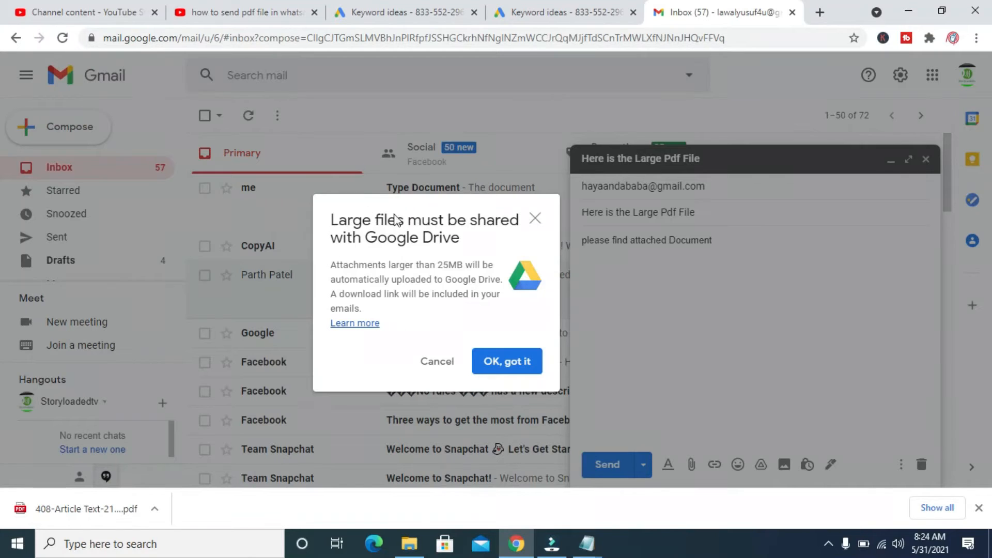
{"action": "mouse_move", "coordinate": [504, 226]}
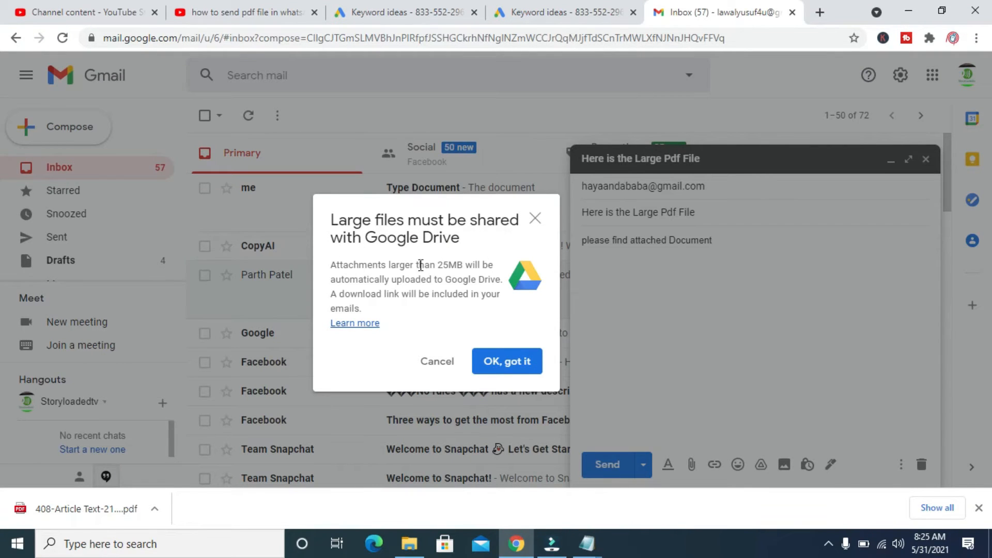
{"action": "mouse_move", "coordinate": [477, 266]}
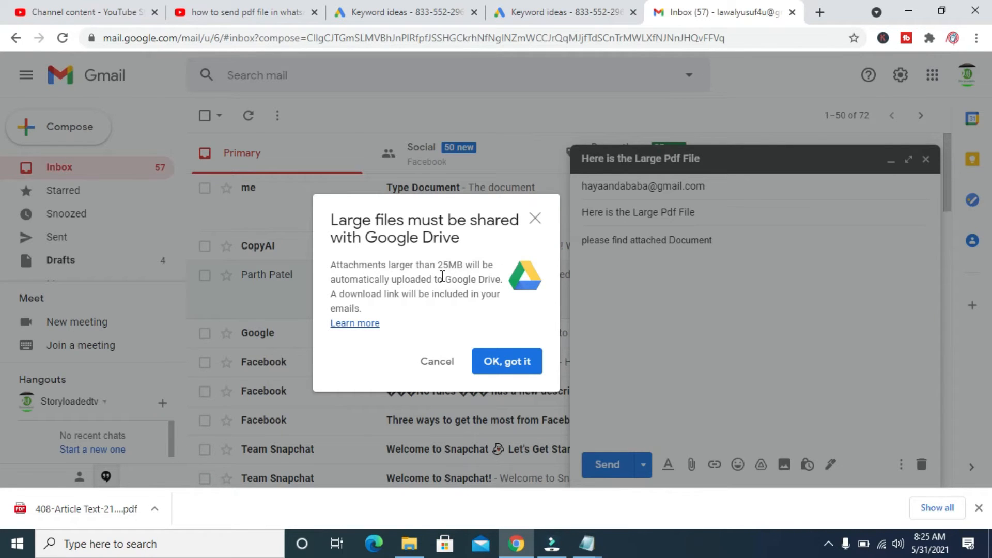
{"action": "mouse_move", "coordinate": [371, 294]}
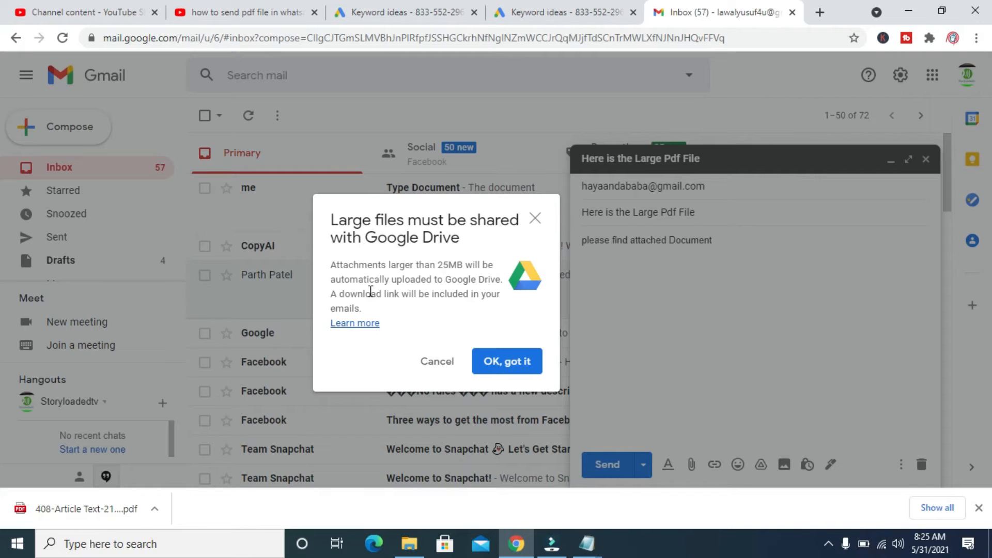
{"action": "mouse_move", "coordinate": [522, 359]}
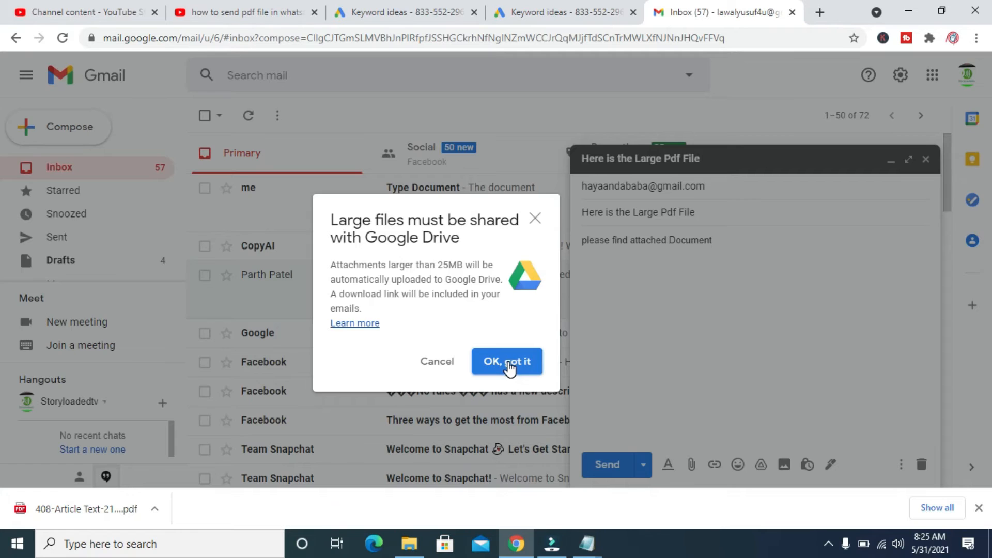
Accept the over-25MB prompt so the PDF is added as a Google Drive link.
{"action": "left_click", "coordinate": [507, 361]}
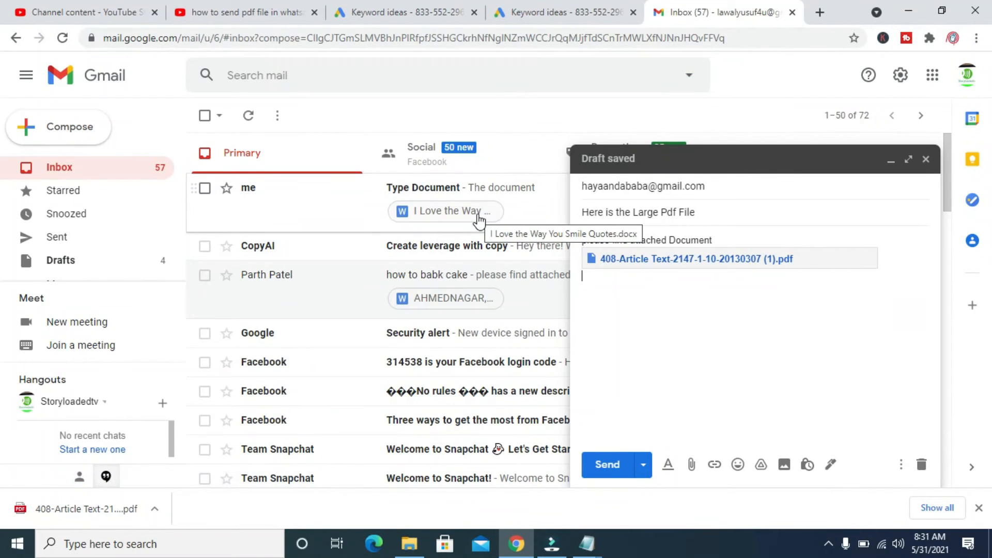
{"action": "mouse_move", "coordinate": [753, 264]}
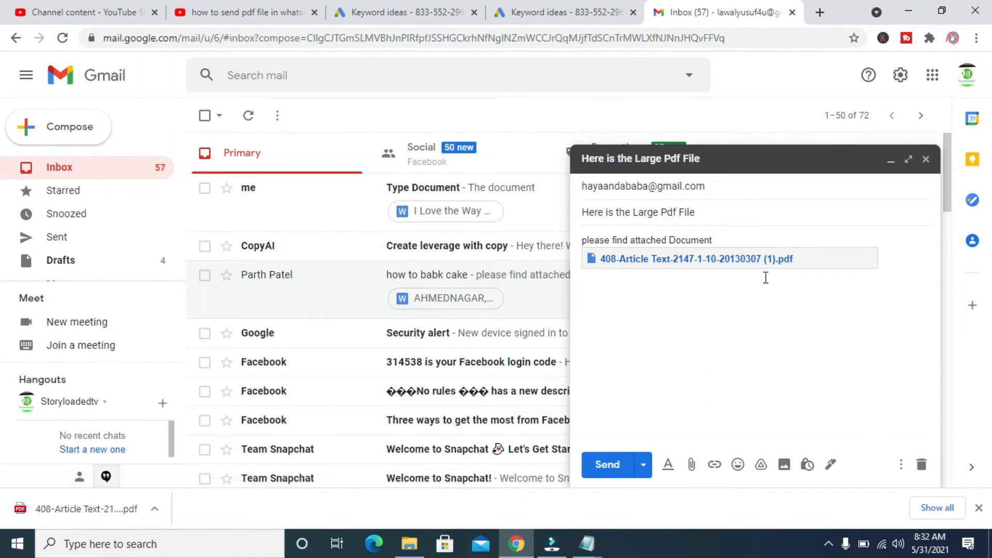
{"action": "mouse_move", "coordinate": [699, 368]}
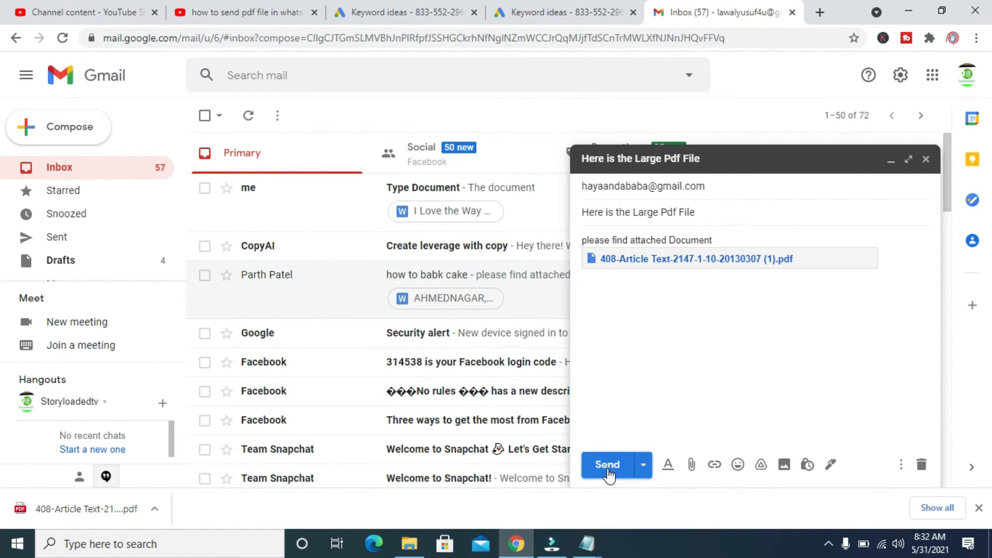
{"action": "mouse_move", "coordinate": [610, 472]}
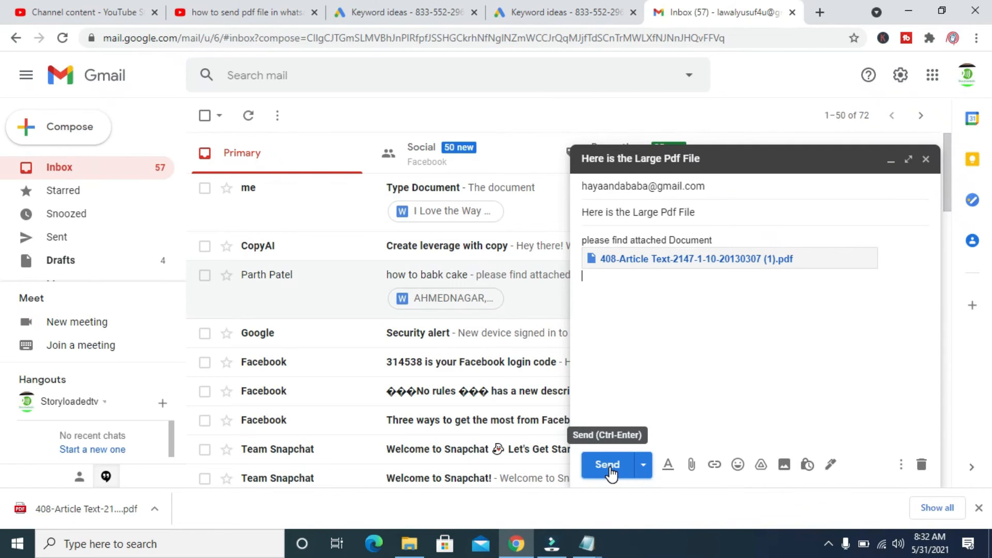
Send the draft and set the recipient's Drive file access to View.
{"action": "left_click", "coordinate": [608, 465]}
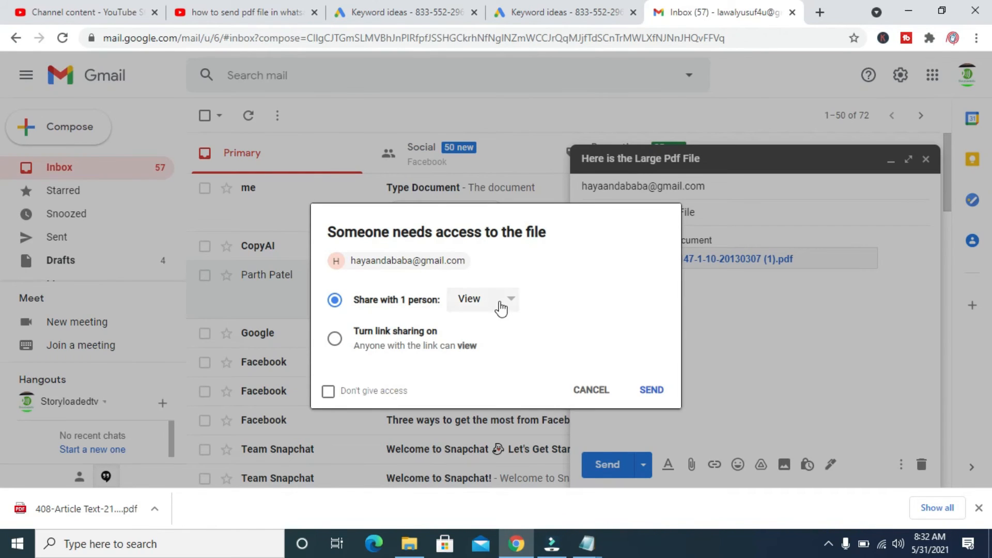
{"action": "left_click", "coordinate": [503, 299]}
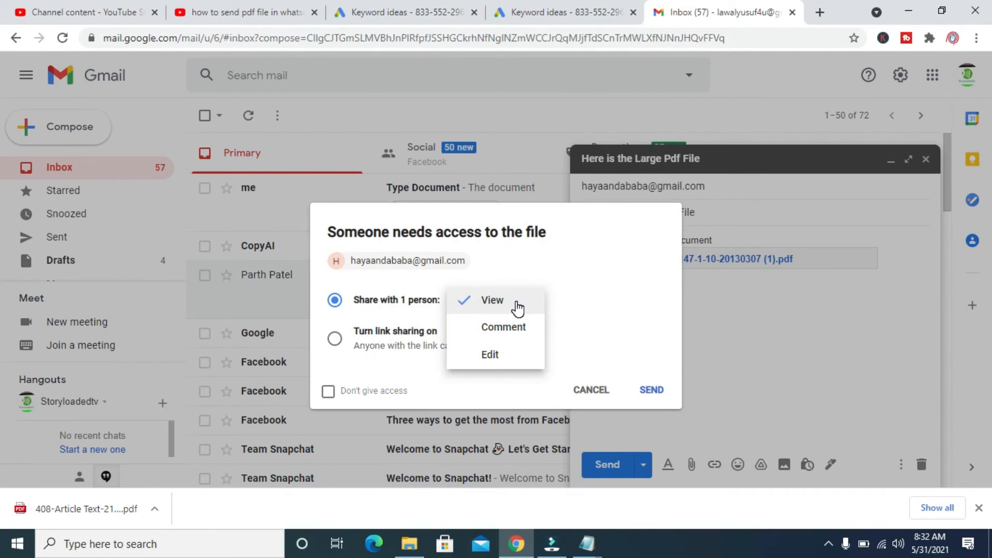
{"action": "mouse_move", "coordinate": [510, 306]}
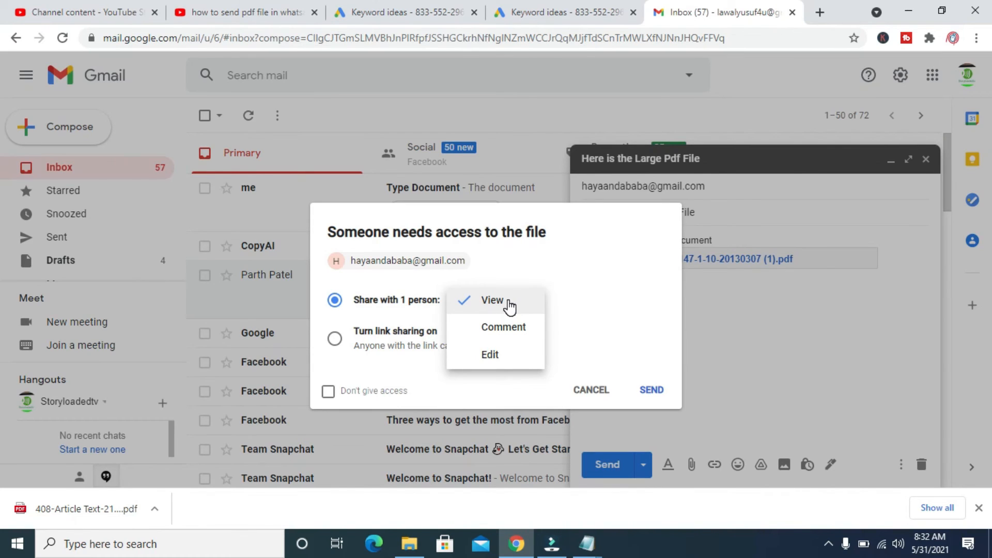
{"action": "mouse_move", "coordinate": [493, 307]}
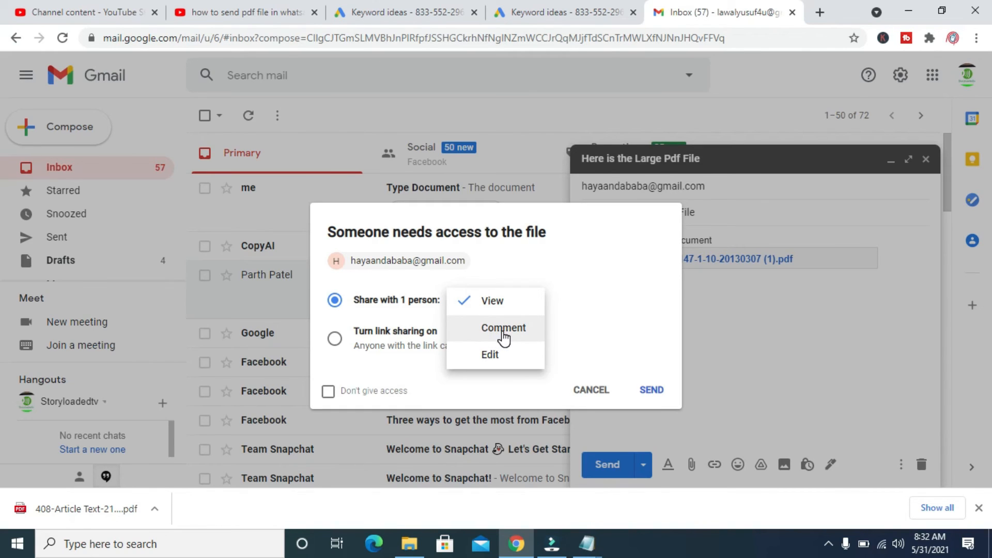
{"action": "mouse_move", "coordinate": [499, 358]}
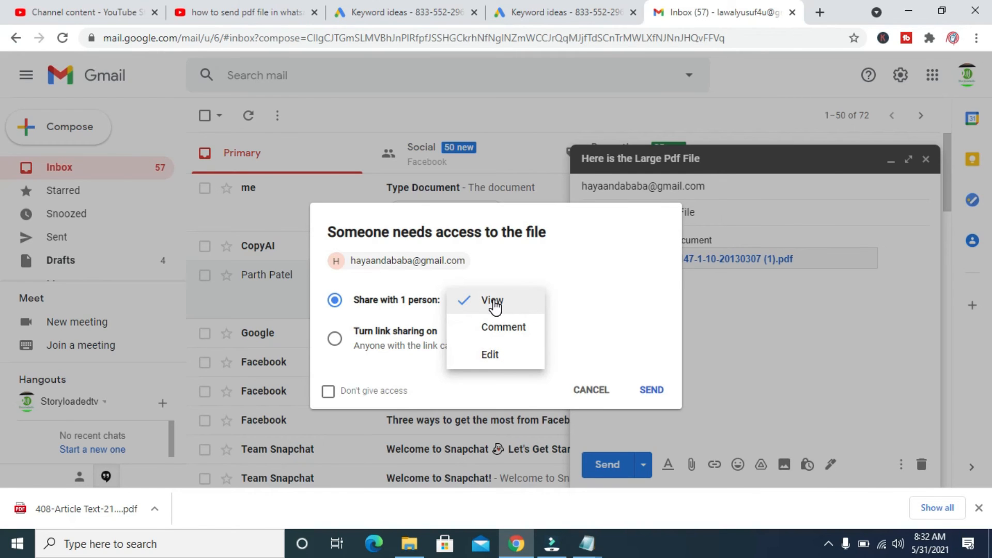
{"action": "left_click", "coordinate": [491, 300]}
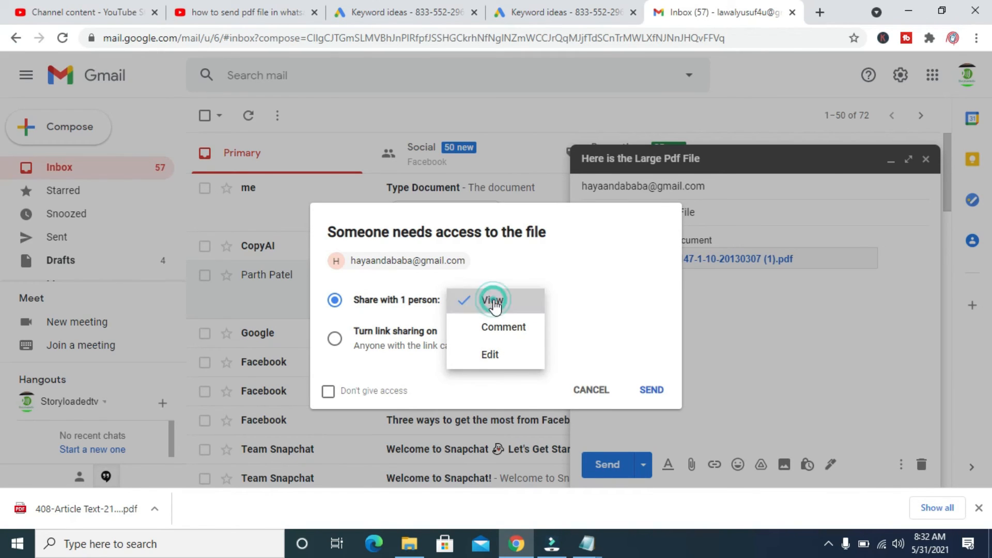
{"action": "left_click", "coordinate": [492, 300]}
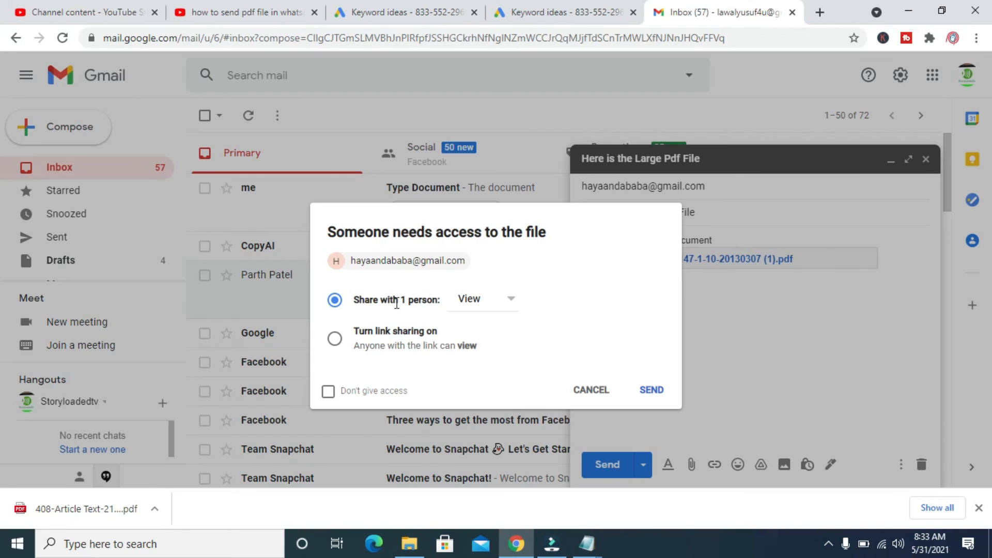
{"action": "mouse_move", "coordinate": [468, 309]}
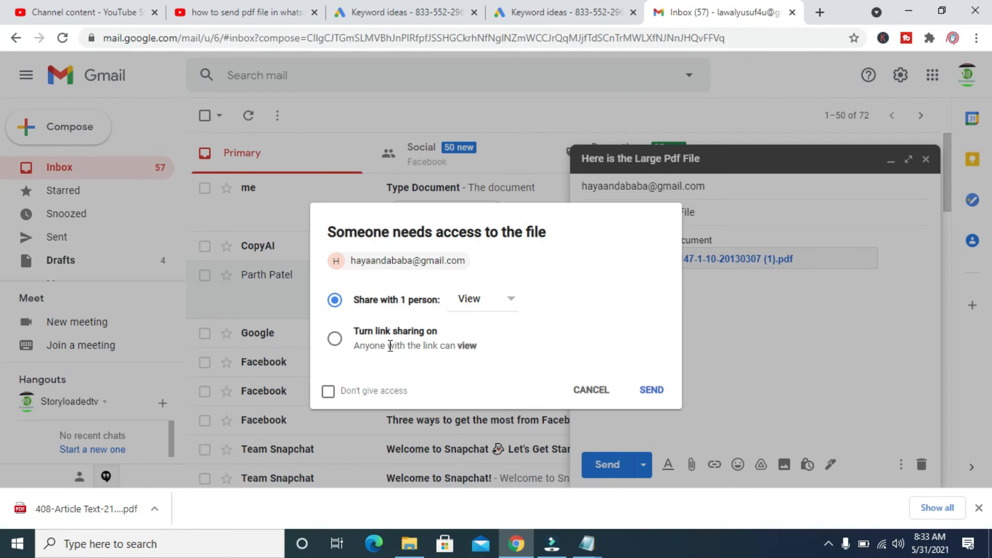
{"action": "mouse_move", "coordinate": [591, 392]}
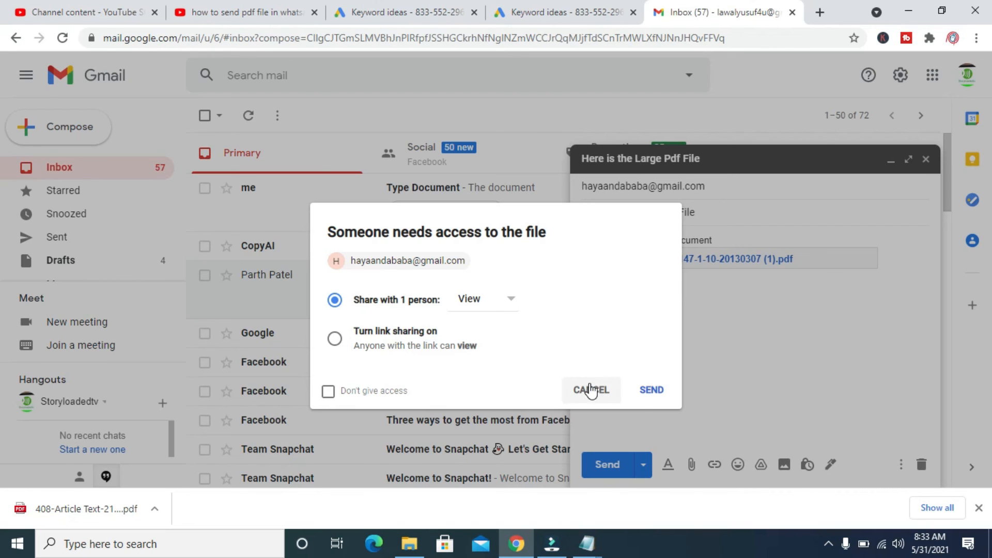
Grant the recipient view access to the PDF and send the email.
{"action": "left_click", "coordinate": [651, 389]}
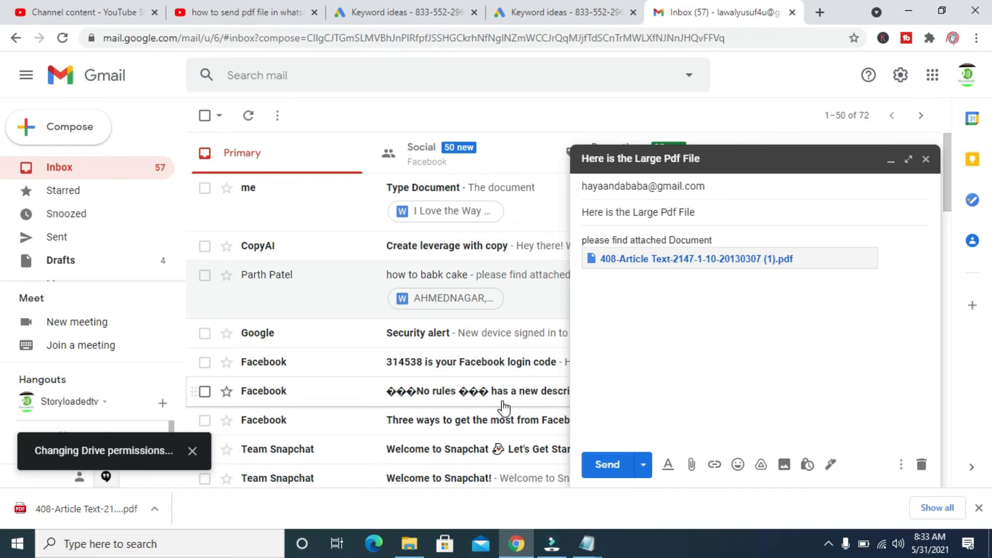
{"action": "left_click", "coordinate": [608, 465]}
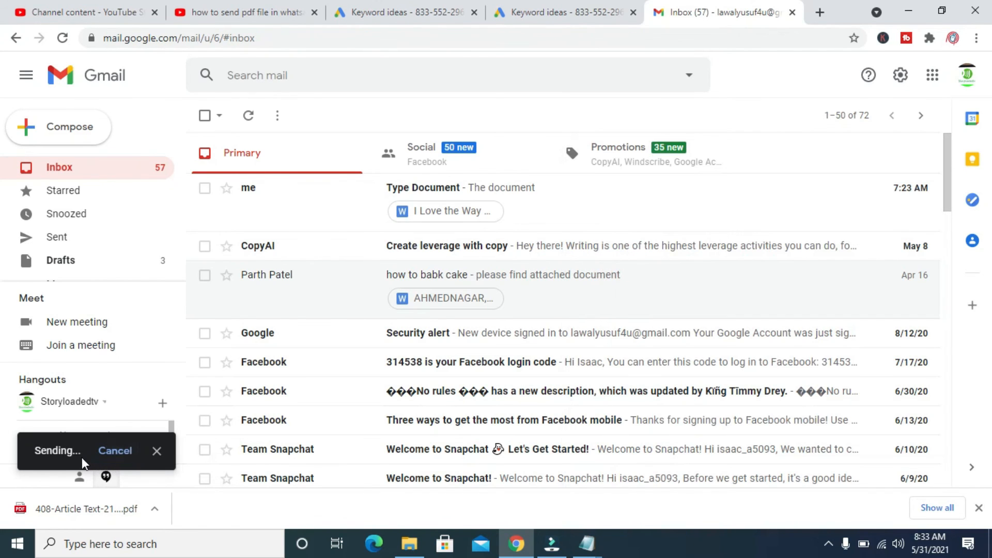